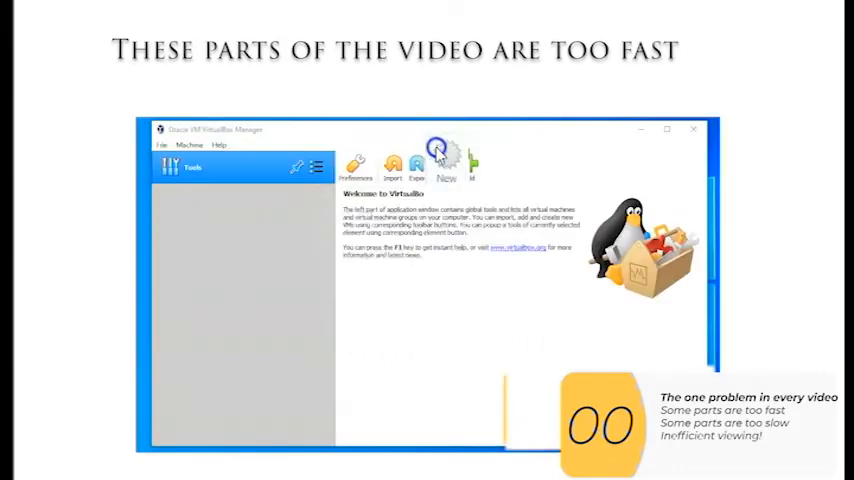
- Play the VirtualBox example clip, which creates a new virtual machine named 'windows'
left_click(470, 162)
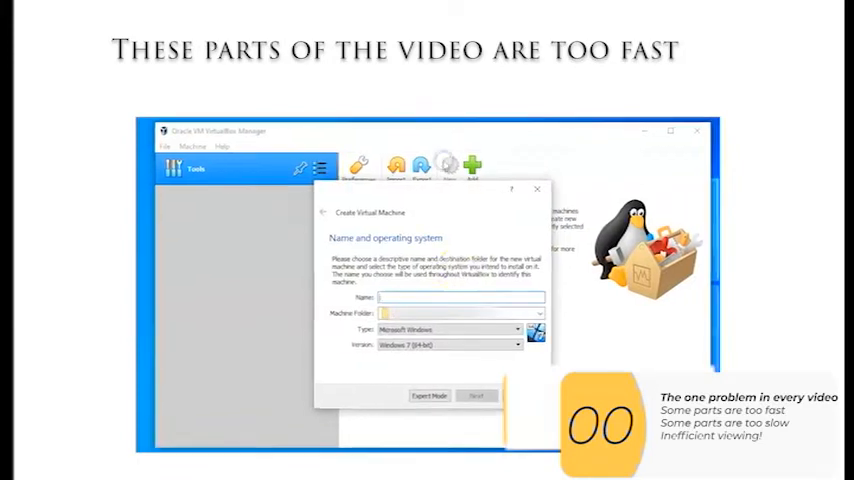
type("windows")
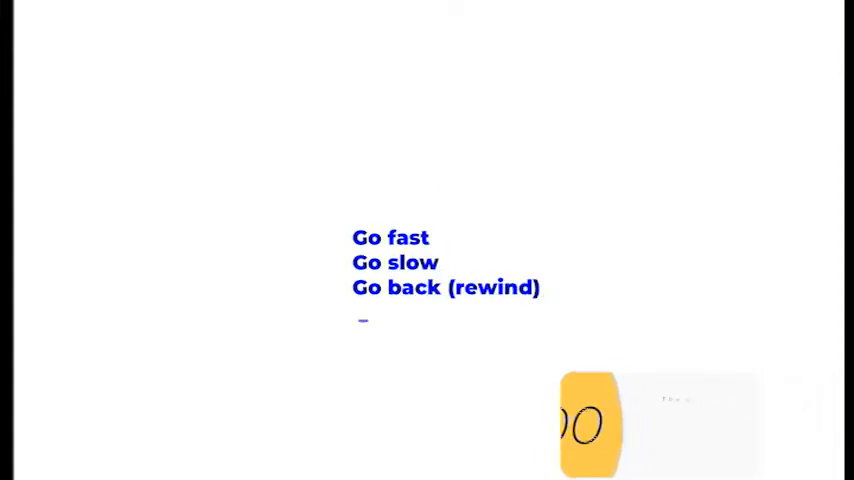
- Search 'video speed controller', add it to Chrome from its Web Store page and confirm
type("v")
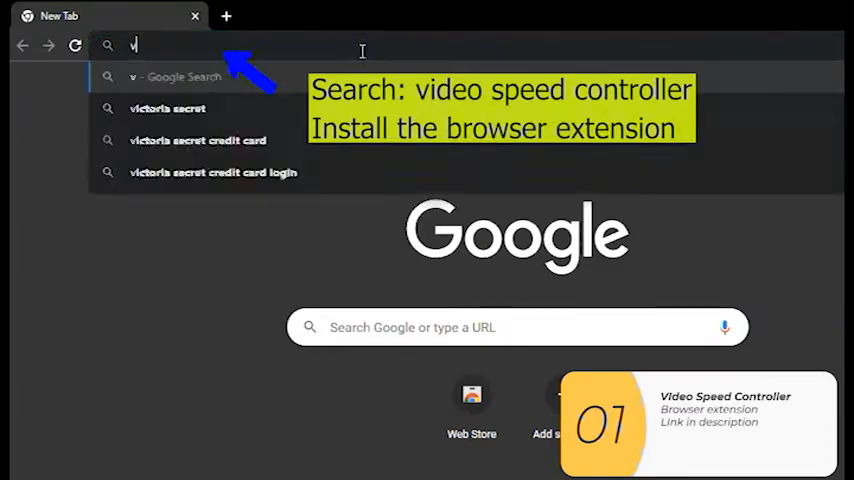
type("video speed controller")
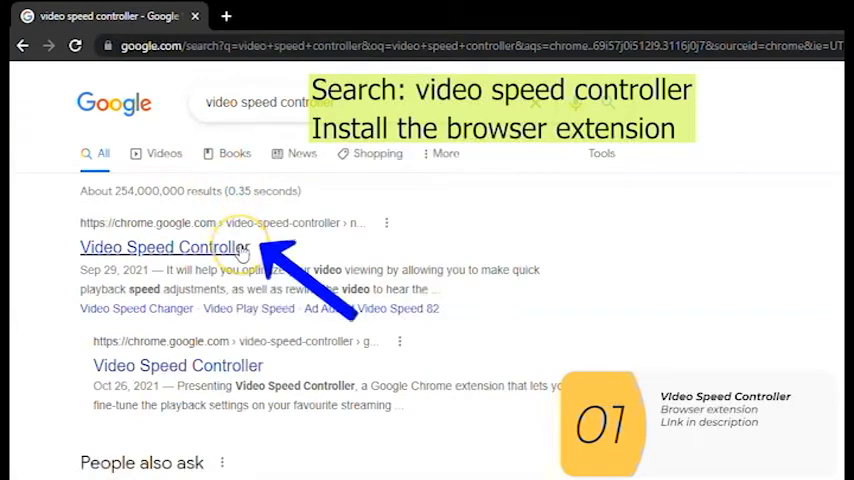
left_click(164, 246)
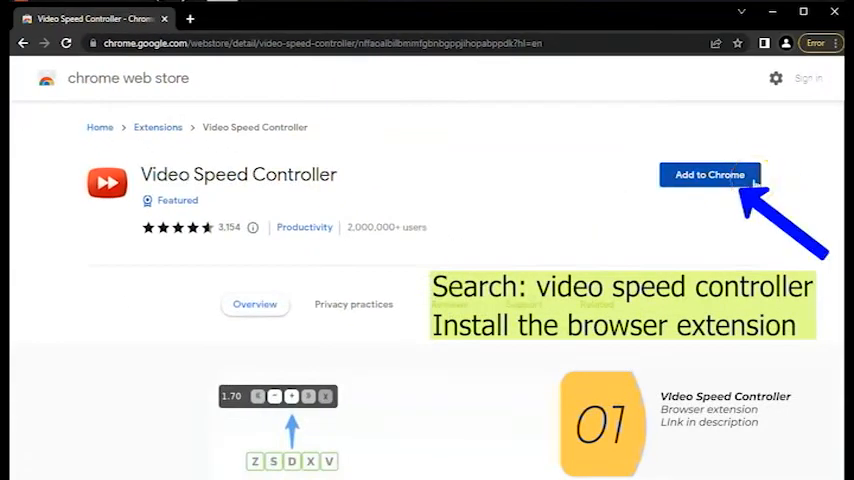
left_click(708, 174)
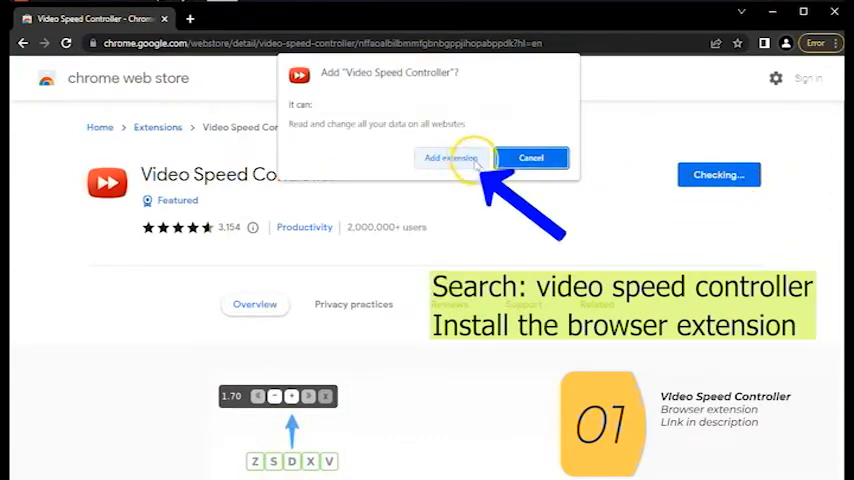
left_click(450, 156)
type("dr wu")
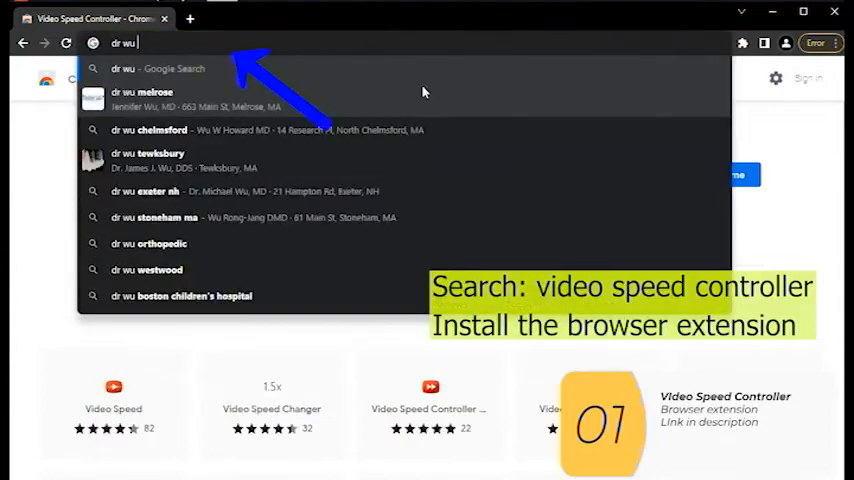
- Search 'dr wu install dns', choose the Install DNS on Windows 2022 VM video and play it
left_click(208, 208)
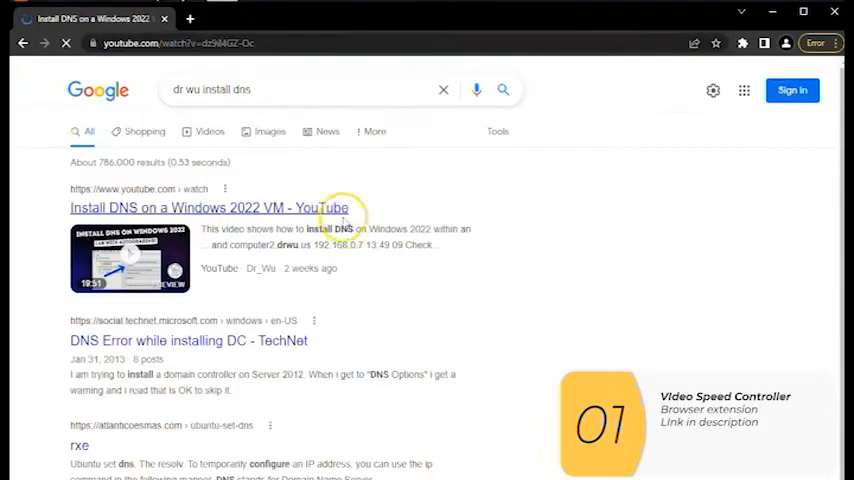
left_click(208, 208)
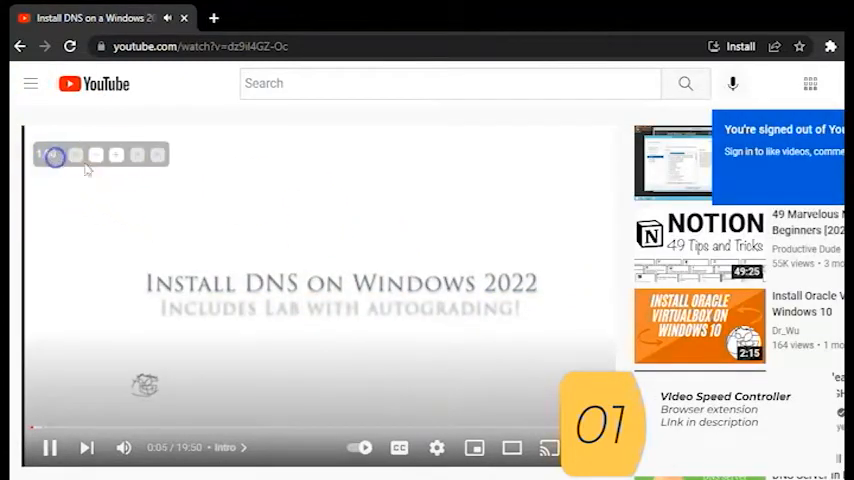
left_click(116, 156)
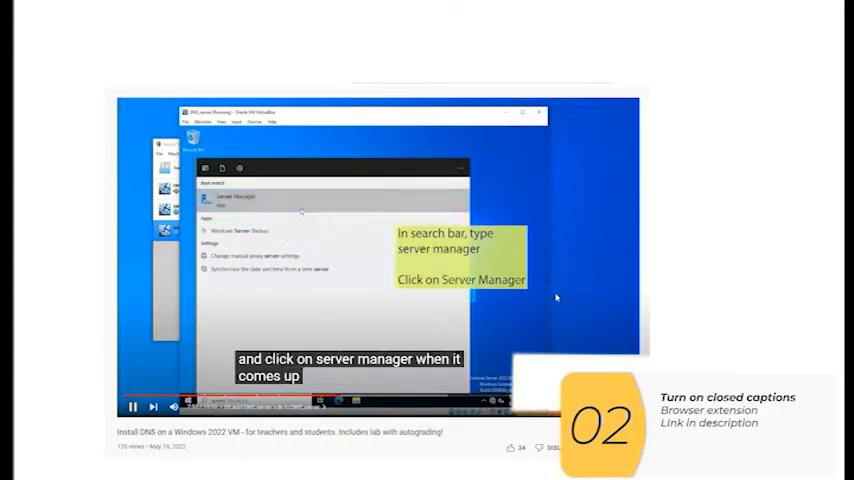
- Turn on the player's closed captions so subtitles show while the DNS tutorial keeps playing
left_click(234, 196)
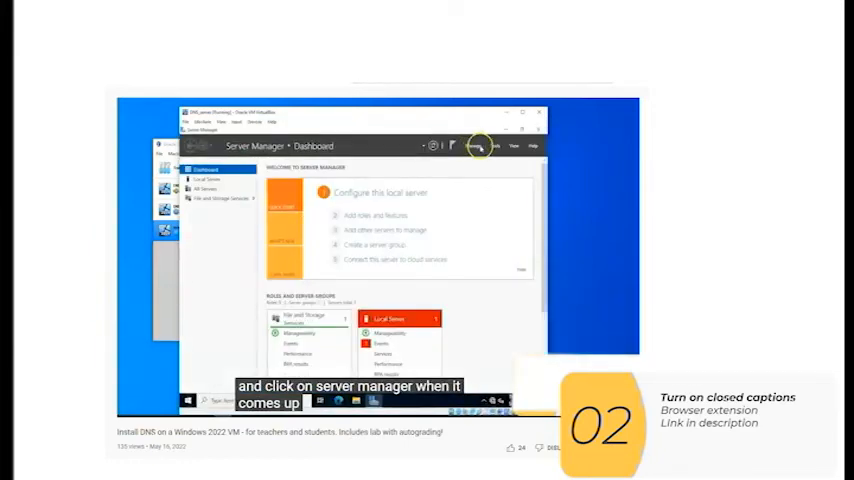
left_click(460, 128)
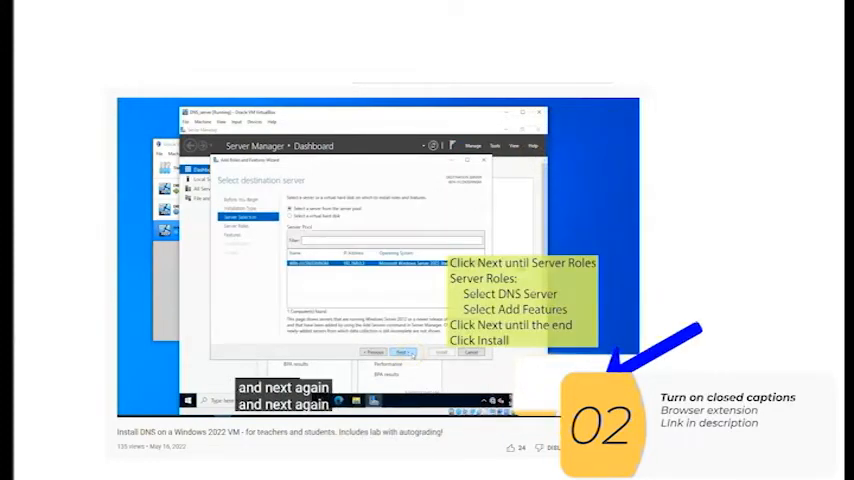
left_click(400, 352)
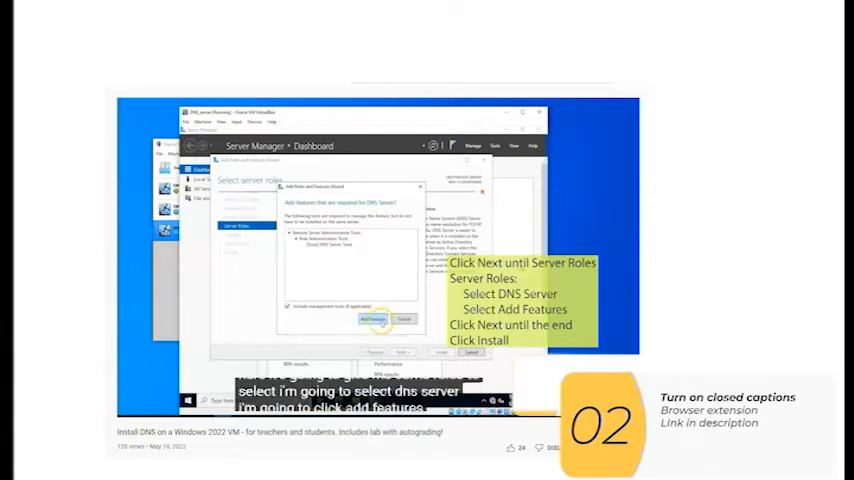
left_click(372, 318)
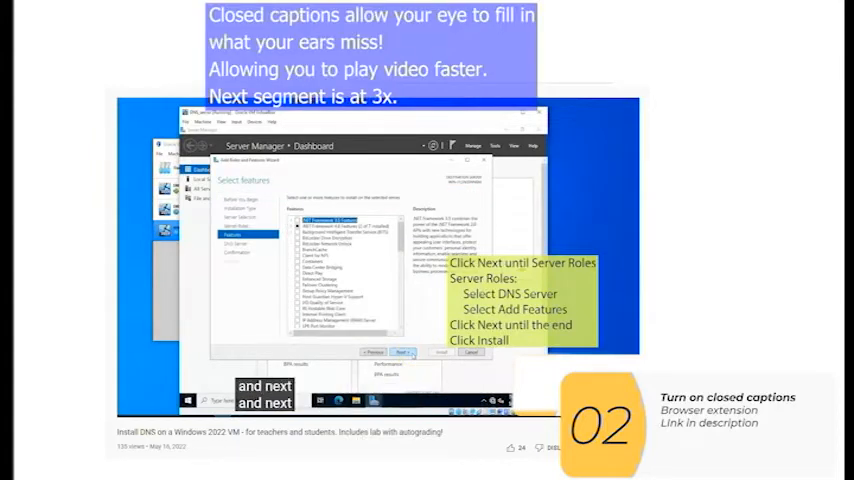
left_click(400, 352)
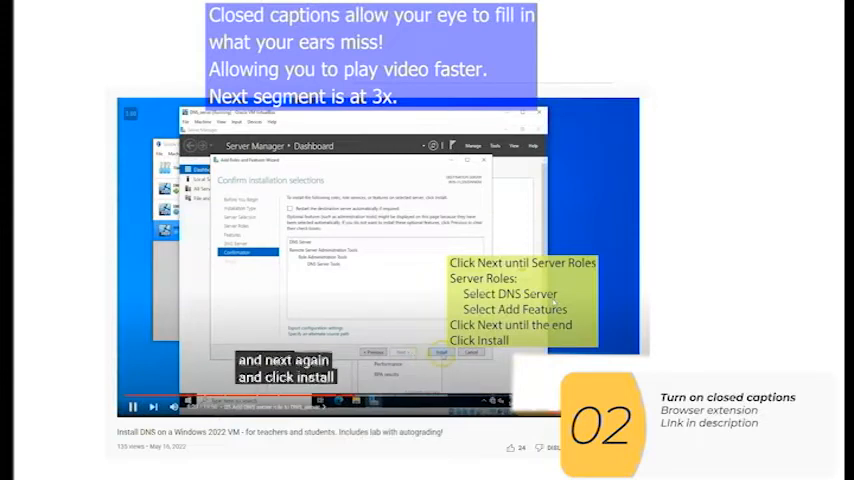
left_click(440, 352)
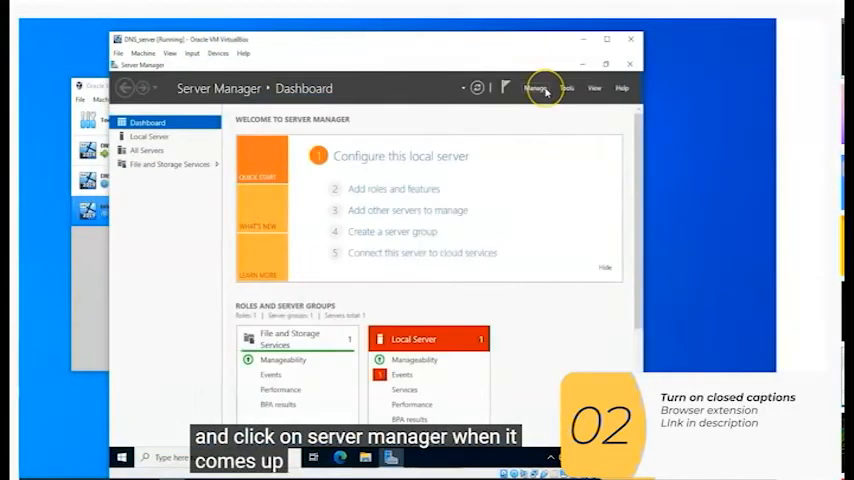
- Let the tutorial show Manage > Add Roles and Features and advance past the wizard's first page
left_click(536, 88)
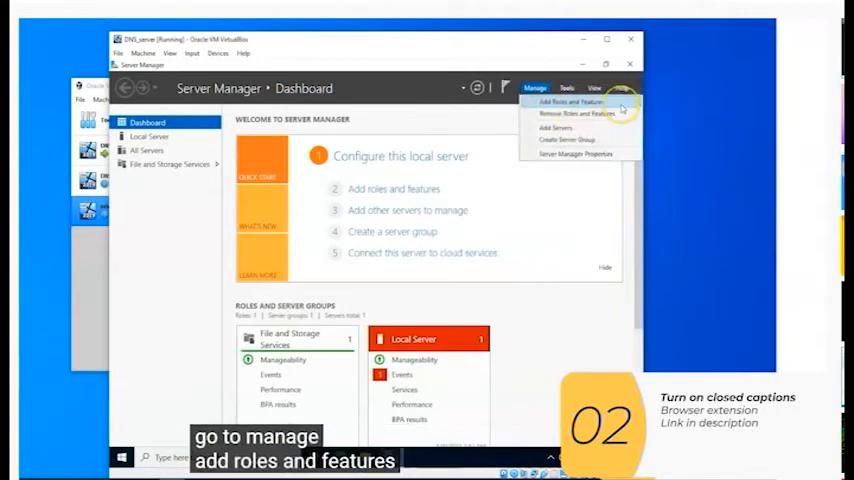
left_click(568, 100)
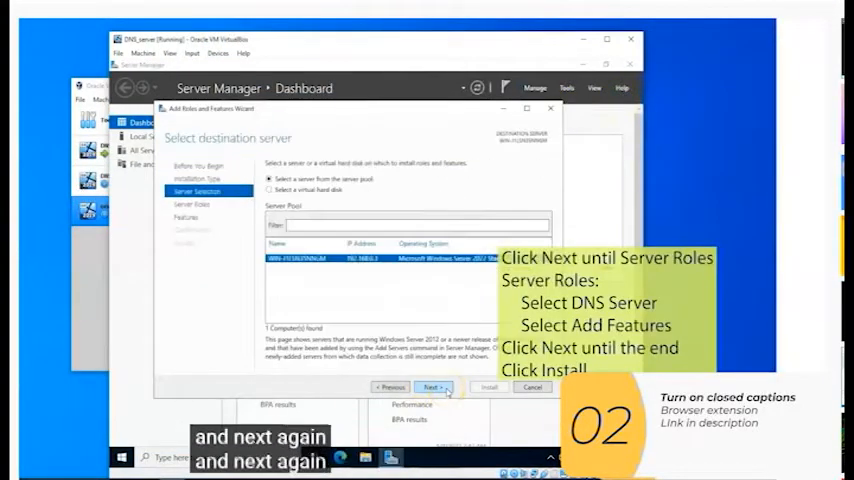
left_click(432, 388)
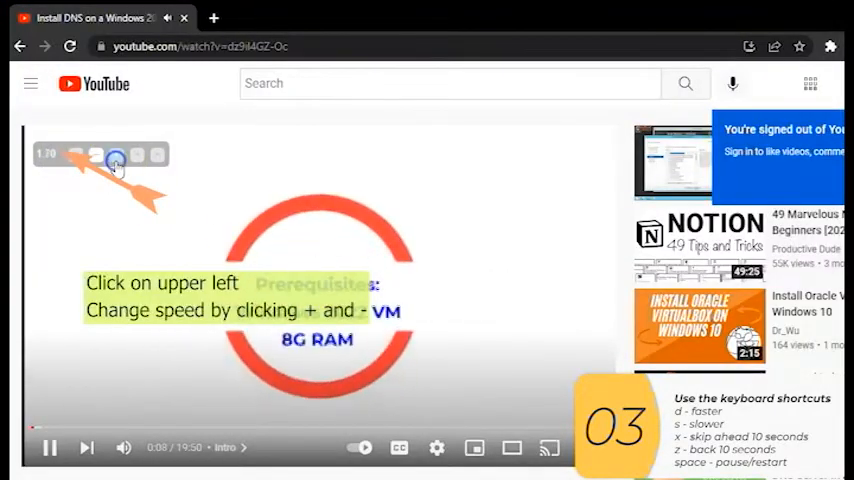
- Raise the playback speed with the Video Speed Controller overlay at the video's top left
left_click(116, 160)
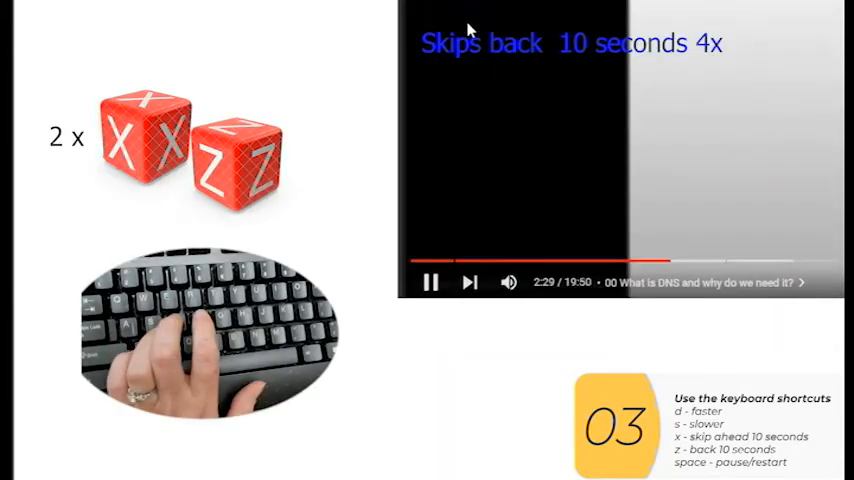
- Skip back ten seconds three times with Z, rewinding from 2:29 toward 1:46
key("z")
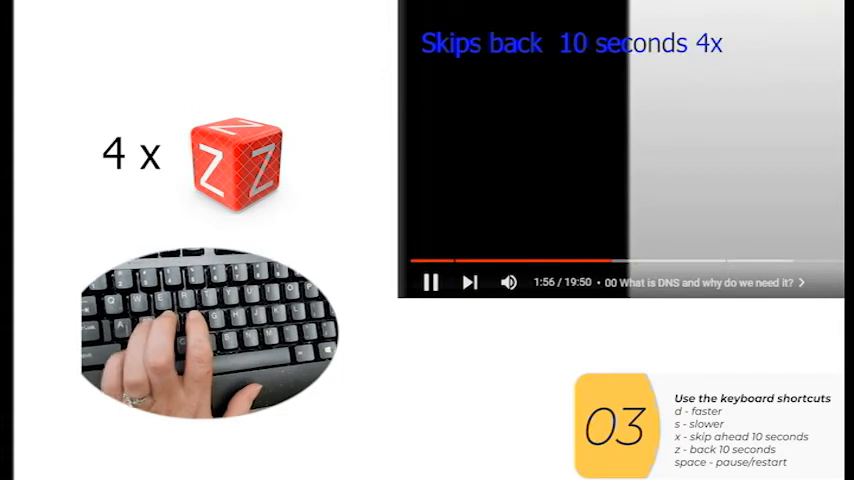
key("z")
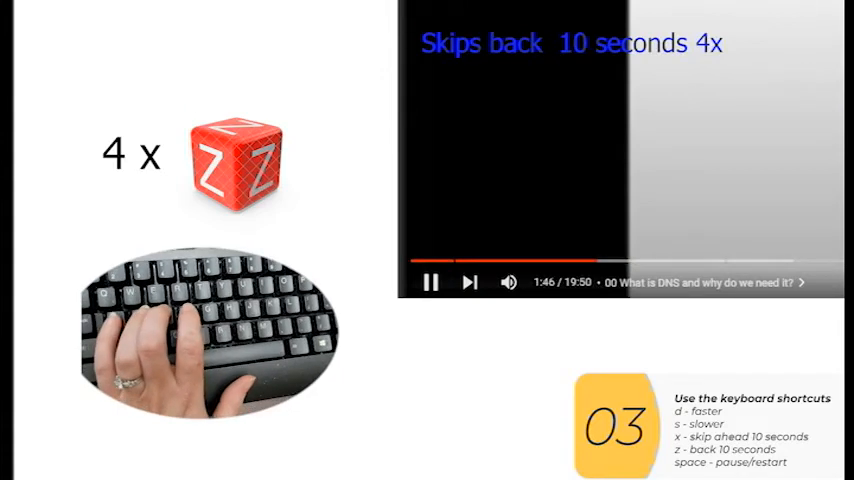
key("z")
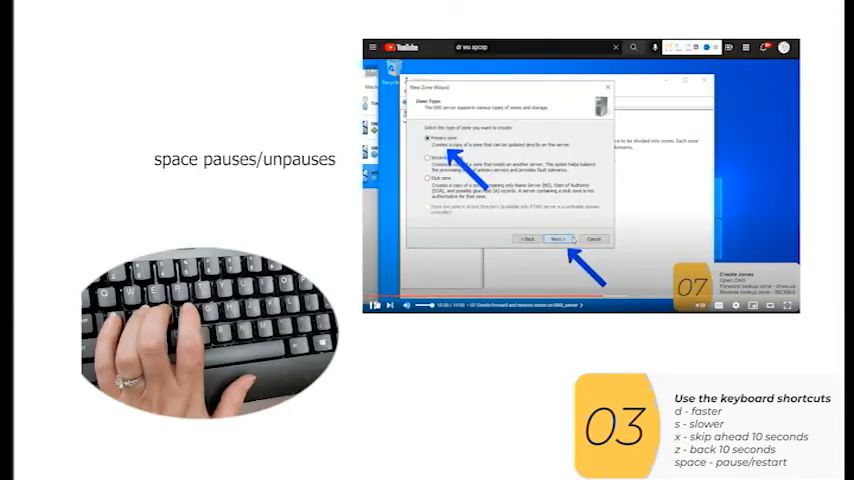
- Pause and resume with Space as the New Zone Wizard advances and the zone is named drwu.us
left_click(556, 240)
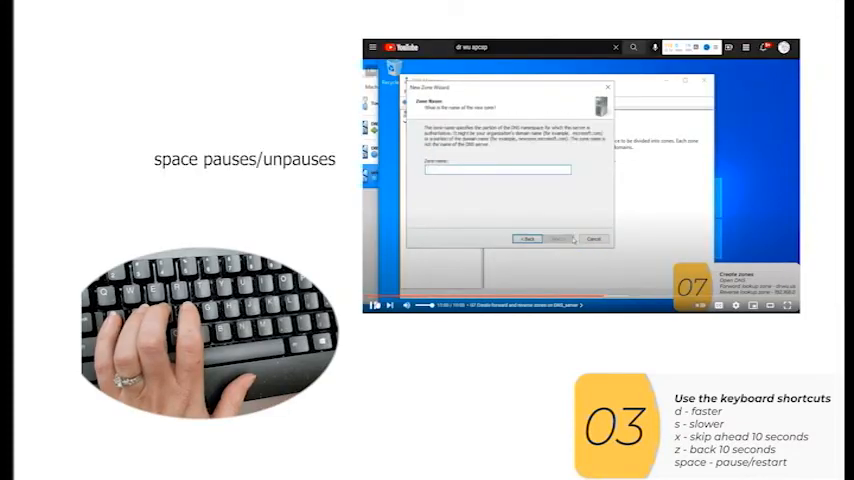
type("drwu.us")
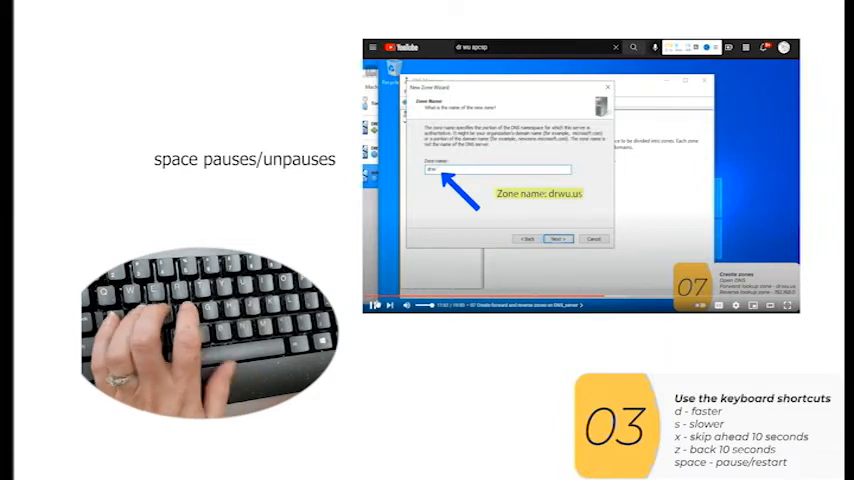